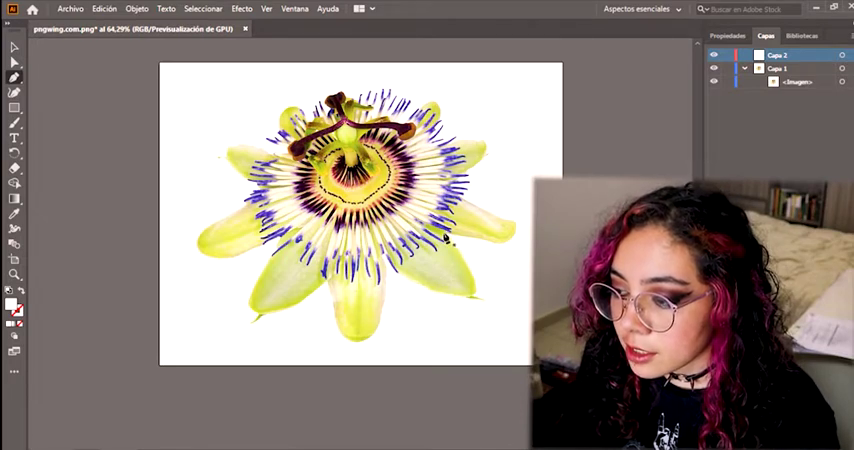
Place the first curved anchor point along a petal edge on Capa 2.
drag(445, 240, 470, 300)
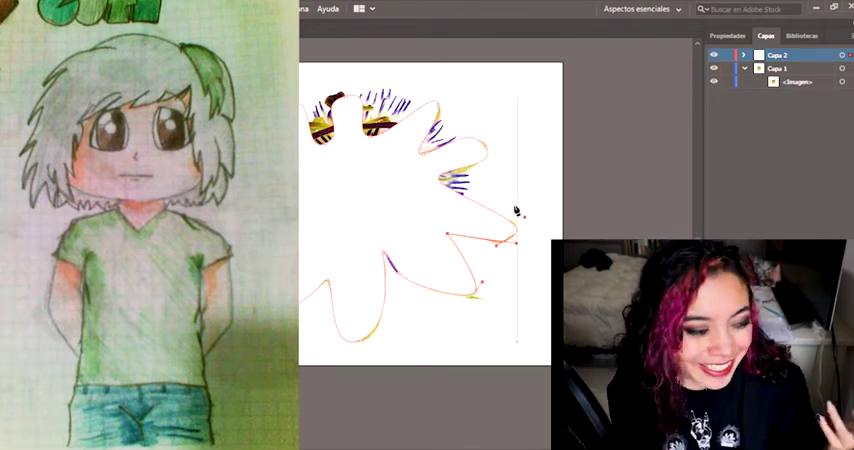
Hide the Capa 1 photo layer to view only the red traced outline.
click(714, 55)
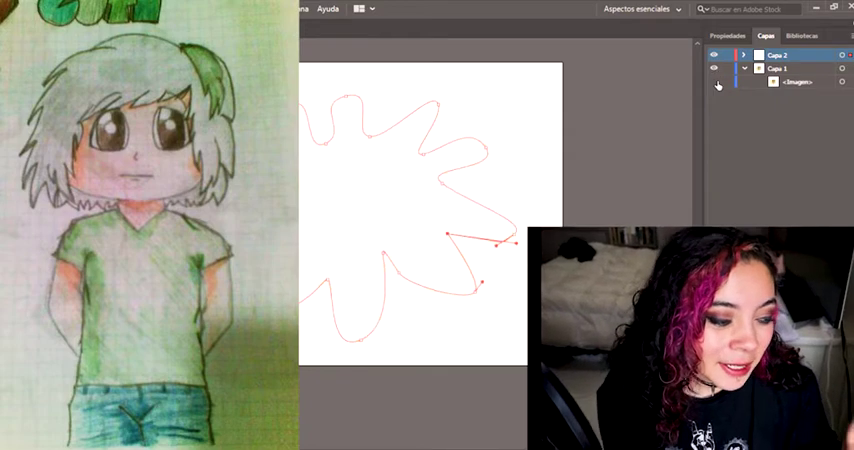